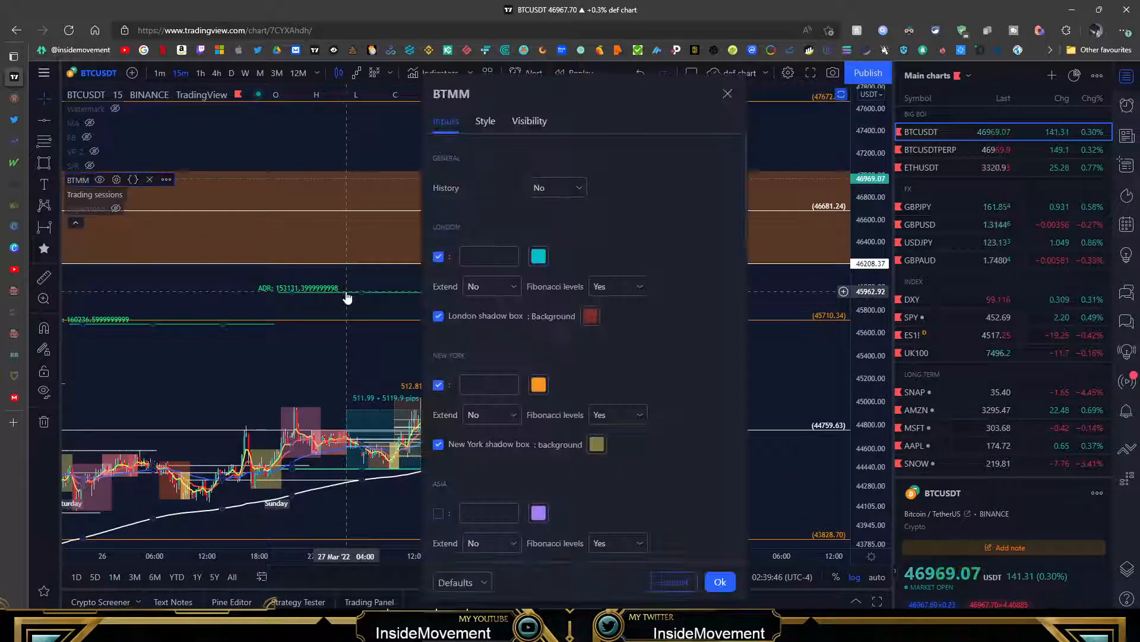
- Confirm the BTMM indicator settings and return to the BTCUSDT chart
scroll(down, 3)
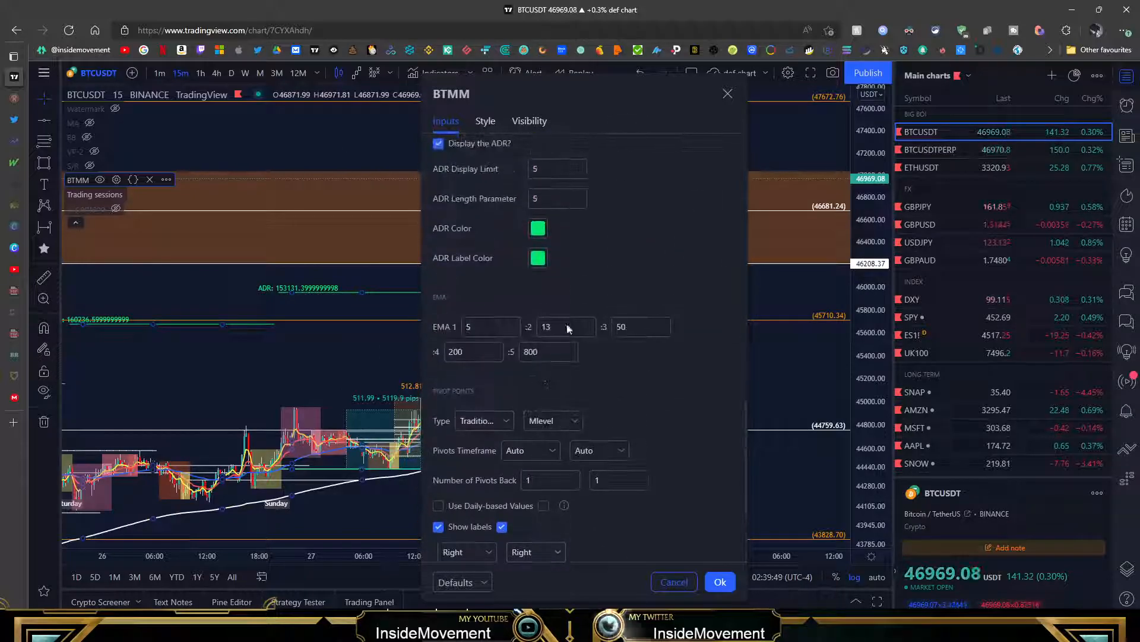
click(720, 582)
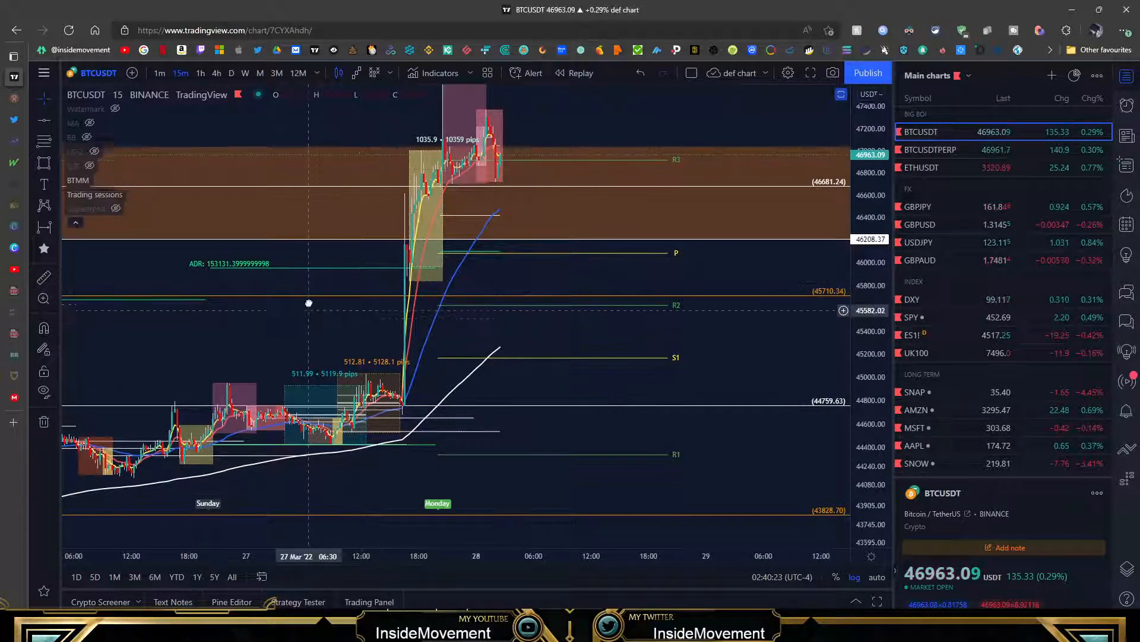
click(929, 149)
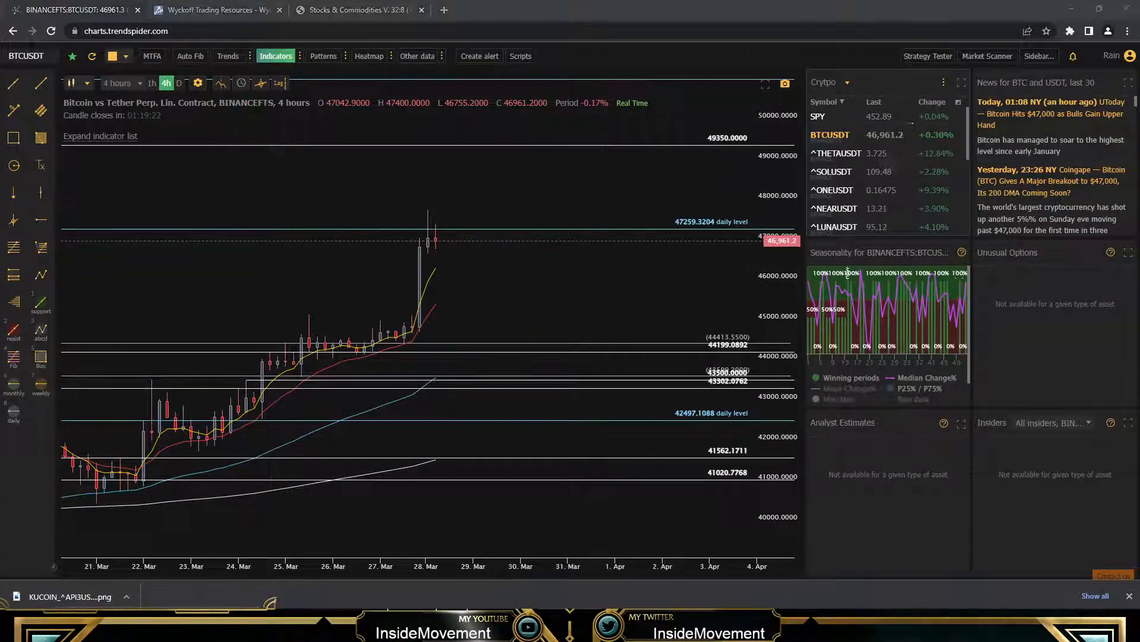
drag(399, 228, 510, 226)
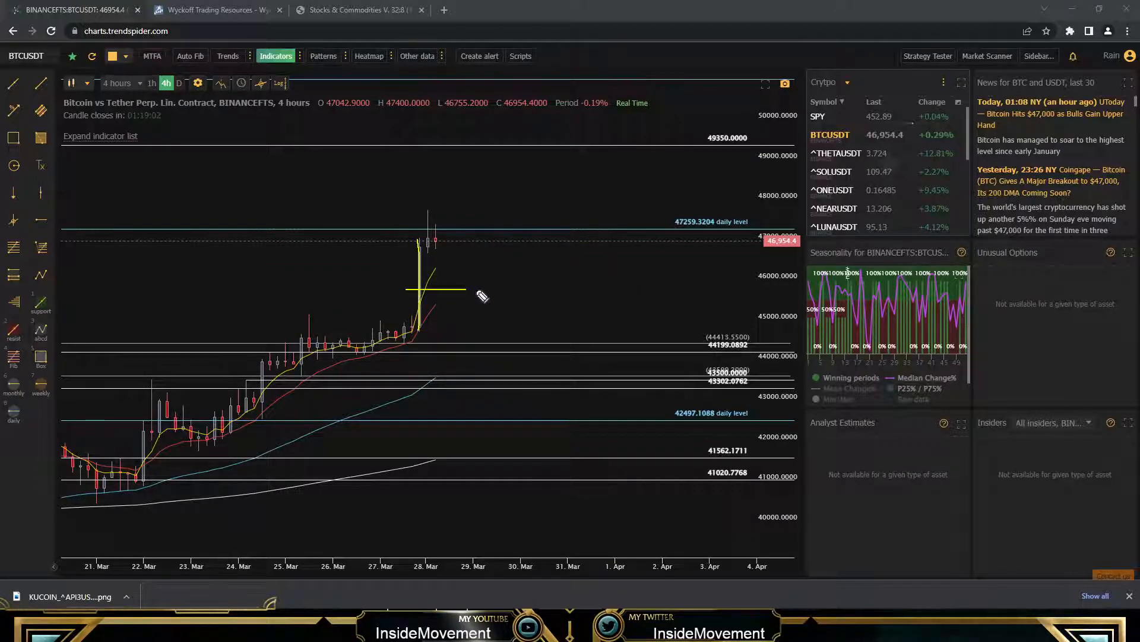
drag(439, 302, 510, 280)
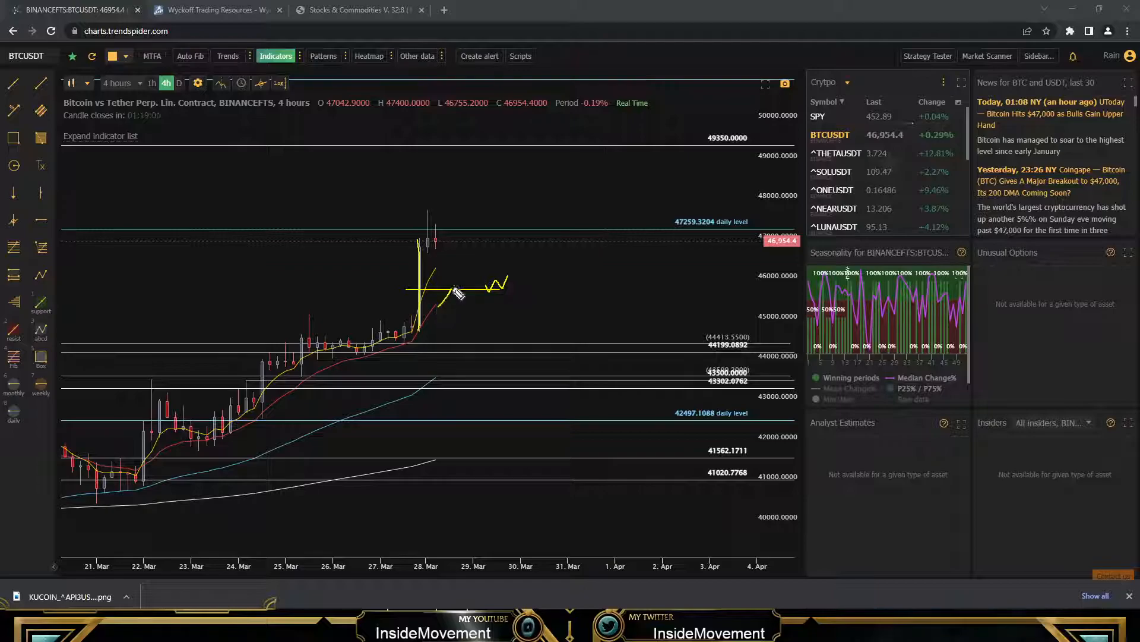
drag(452, 291, 440, 302)
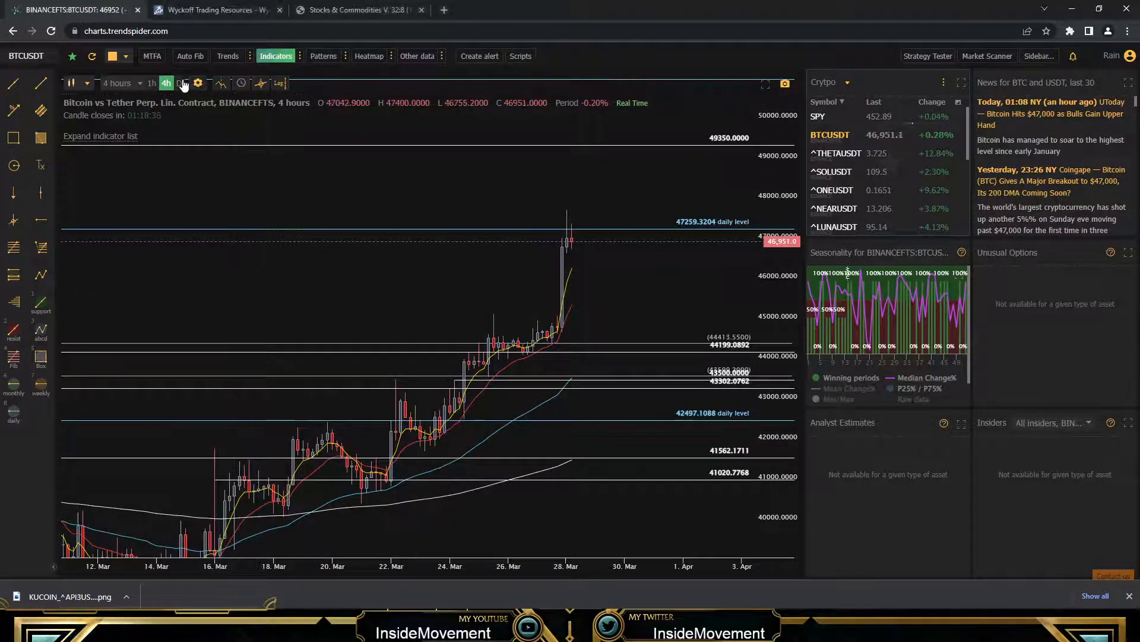
- On the daily chart, circle the 47259 top and sketch drops toward 42497 and the 36787 weekly level
click(180, 83)
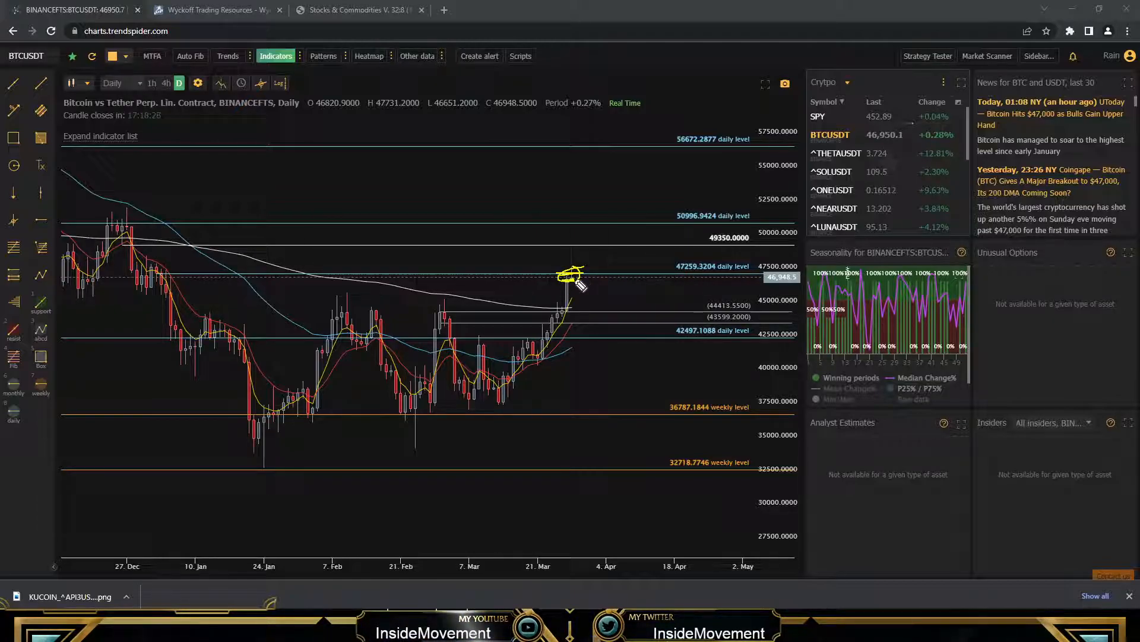
drag(582, 284, 616, 332)
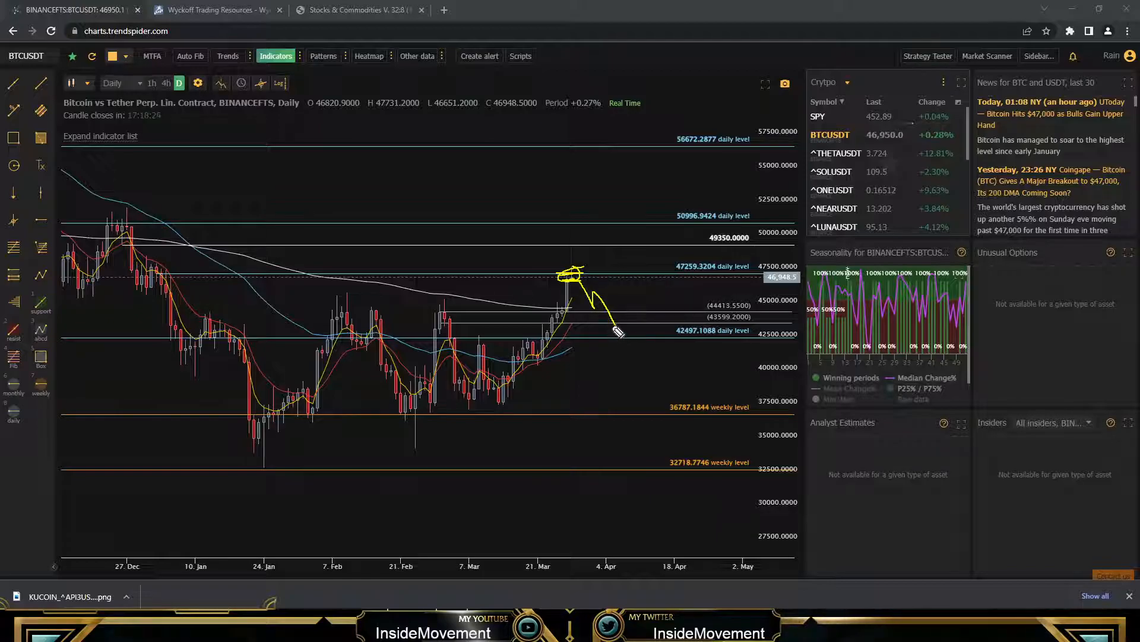
drag(448, 342, 662, 343)
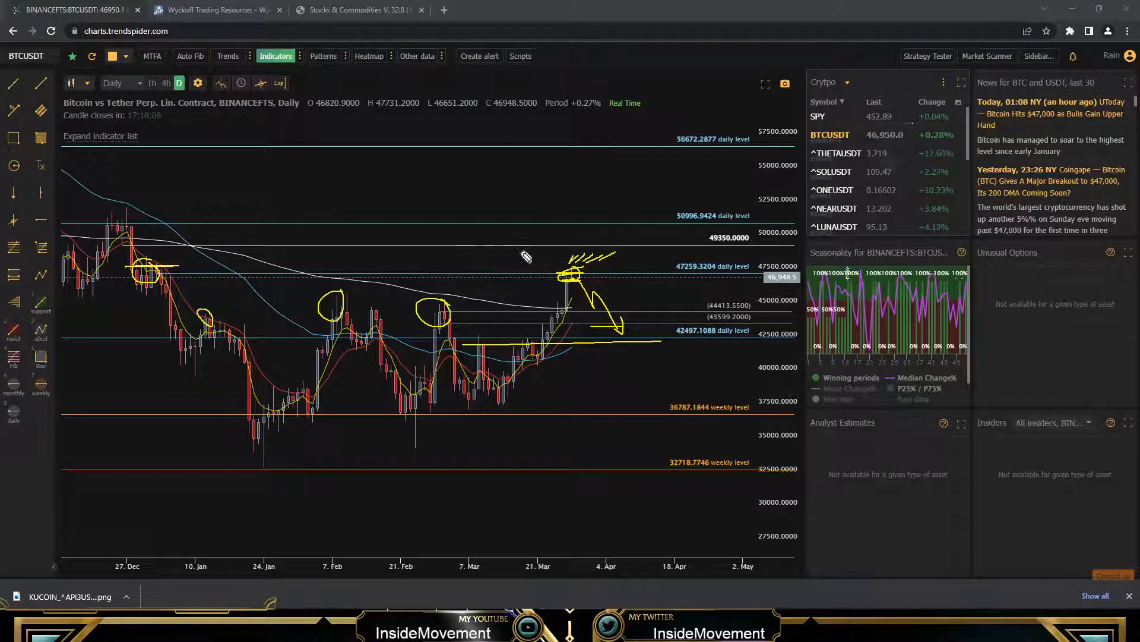
mouse_move(635, 259)
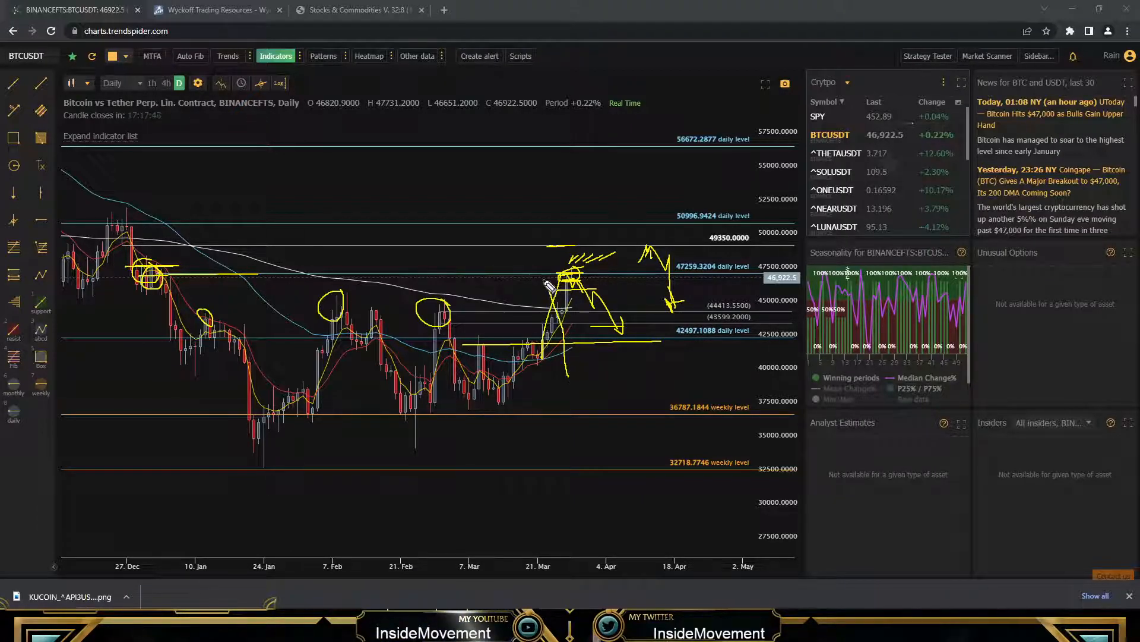
mouse_move(585, 378)
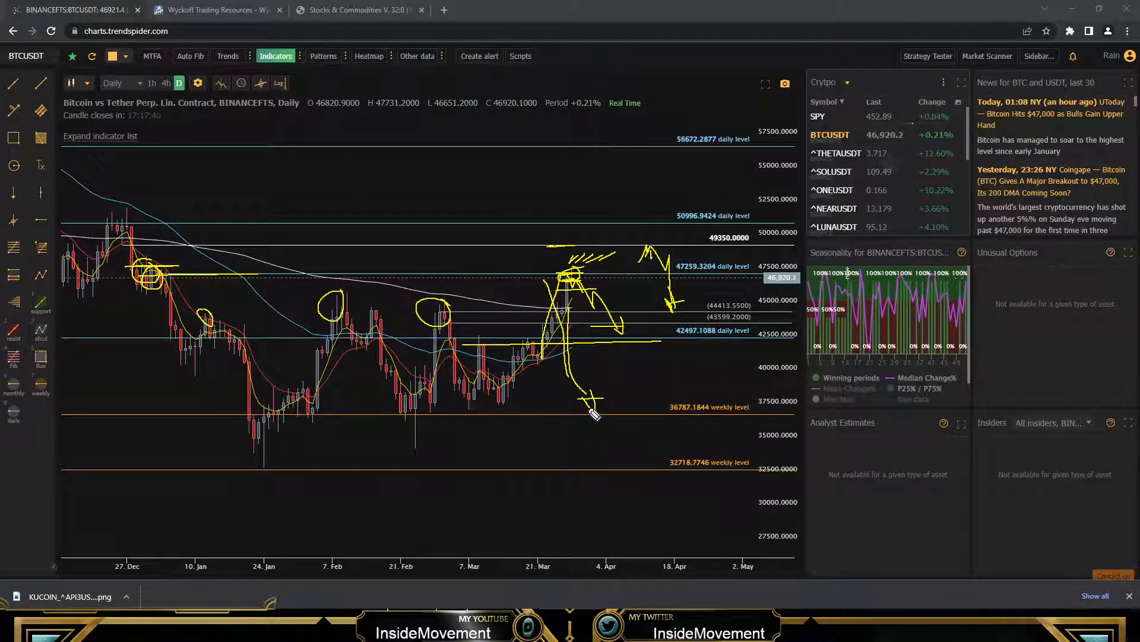
drag(593, 400, 530, 185)
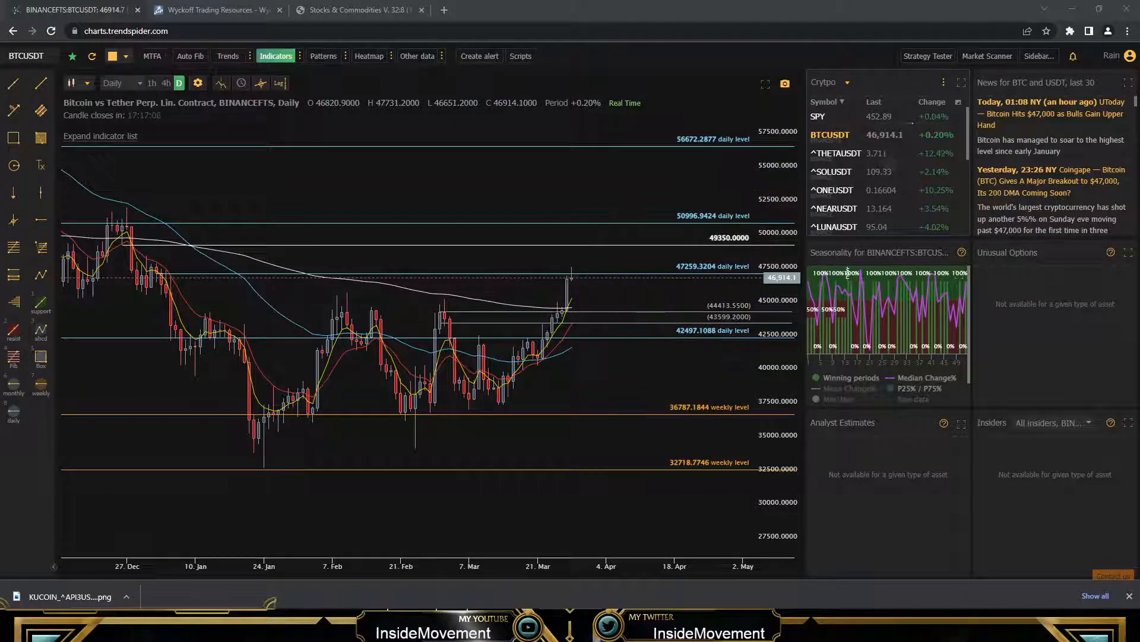
- Load the API3USDT chart, then the ATOMUSDT 4-hour chart from the Crypto watchlist
scroll(down, 3)
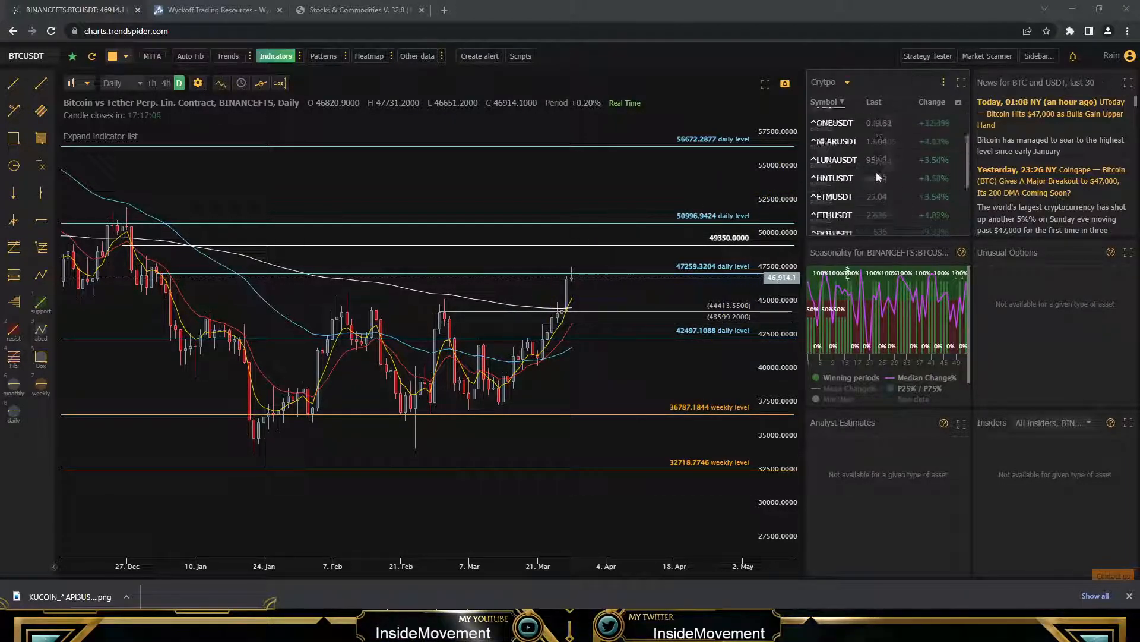
click(836, 206)
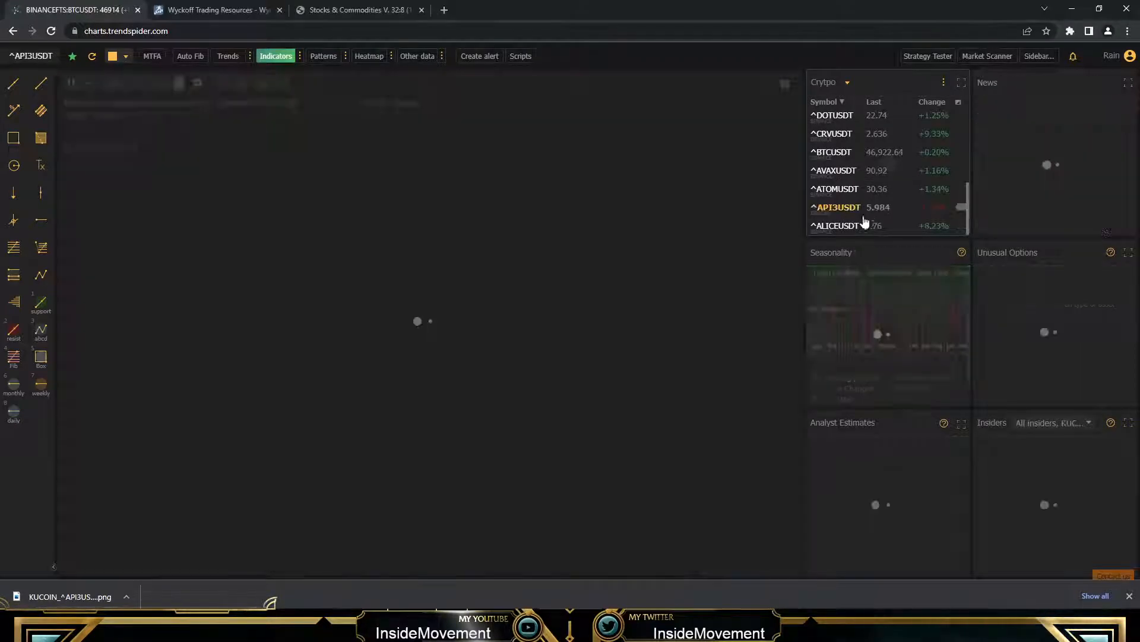
click(836, 207)
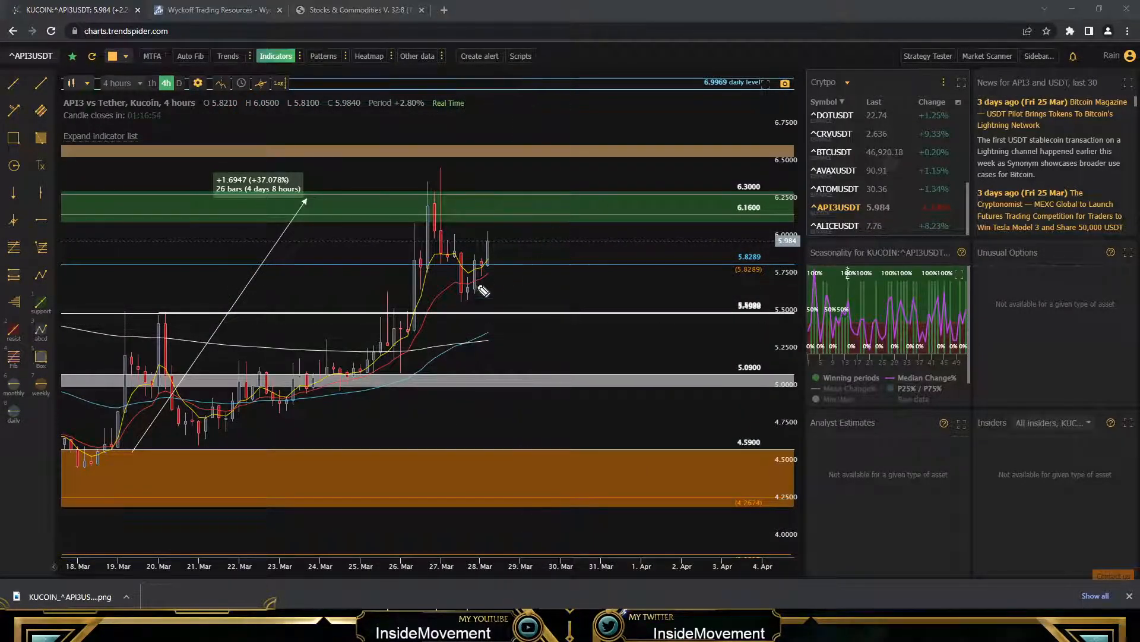
mouse_move(438, 316)
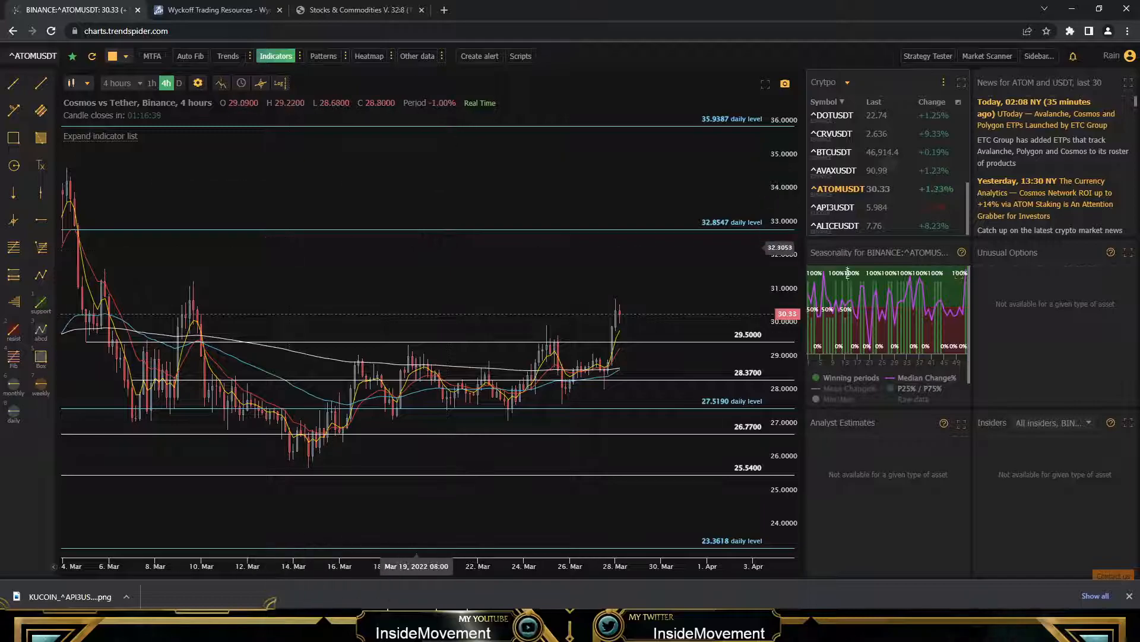
click(152, 83)
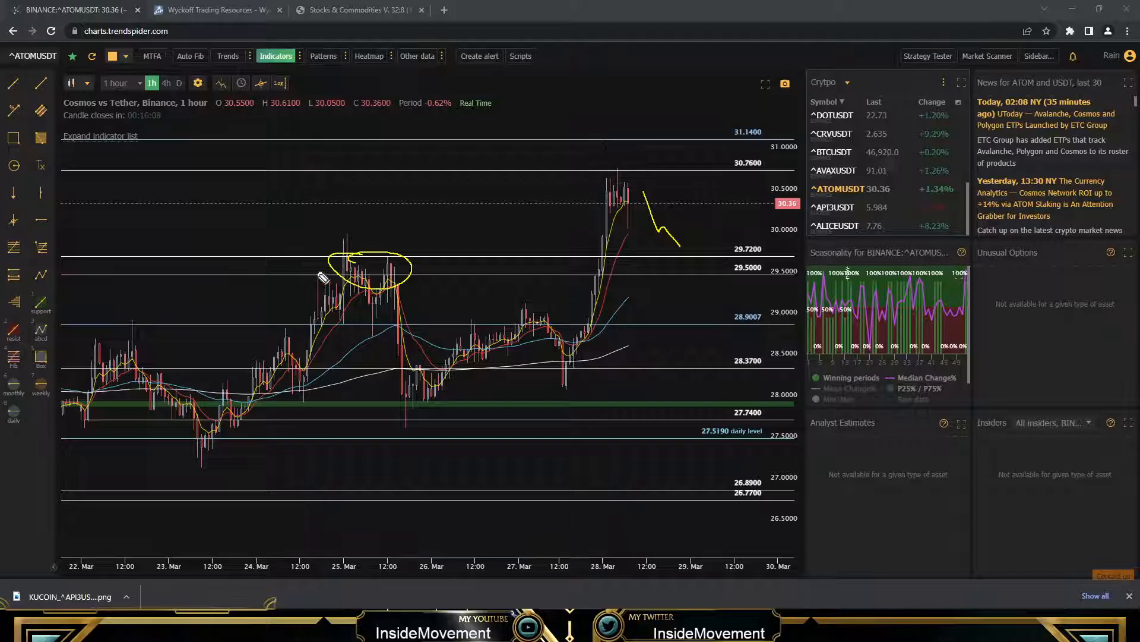
drag(316, 271, 573, 271)
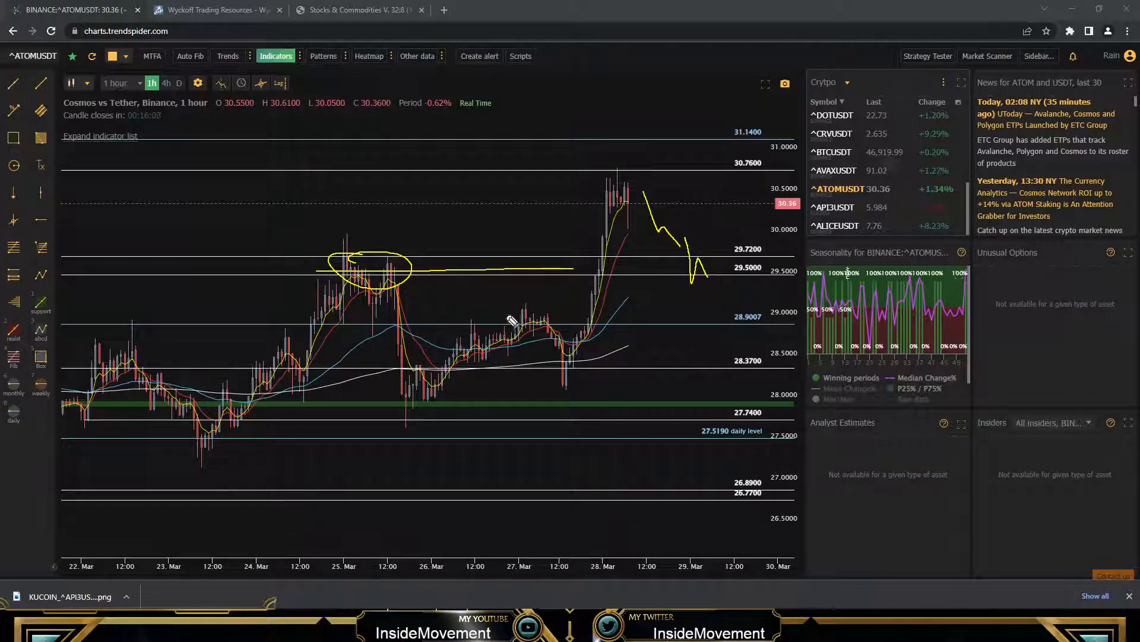
drag(501, 319, 685, 323)
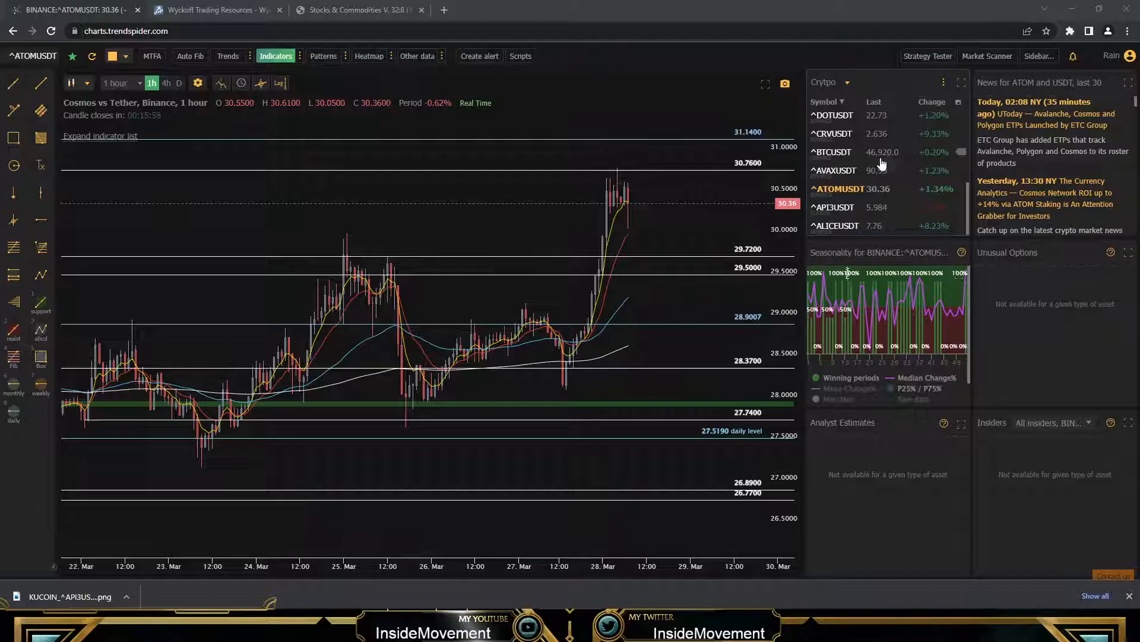
mouse_move(889, 157)
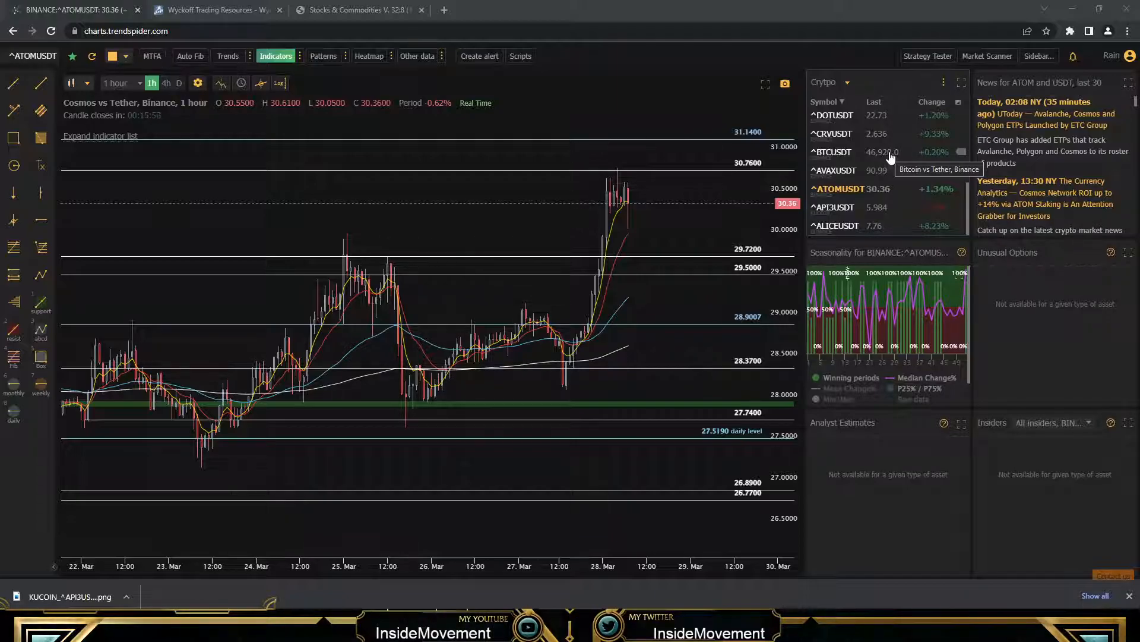
mouse_move(882, 180)
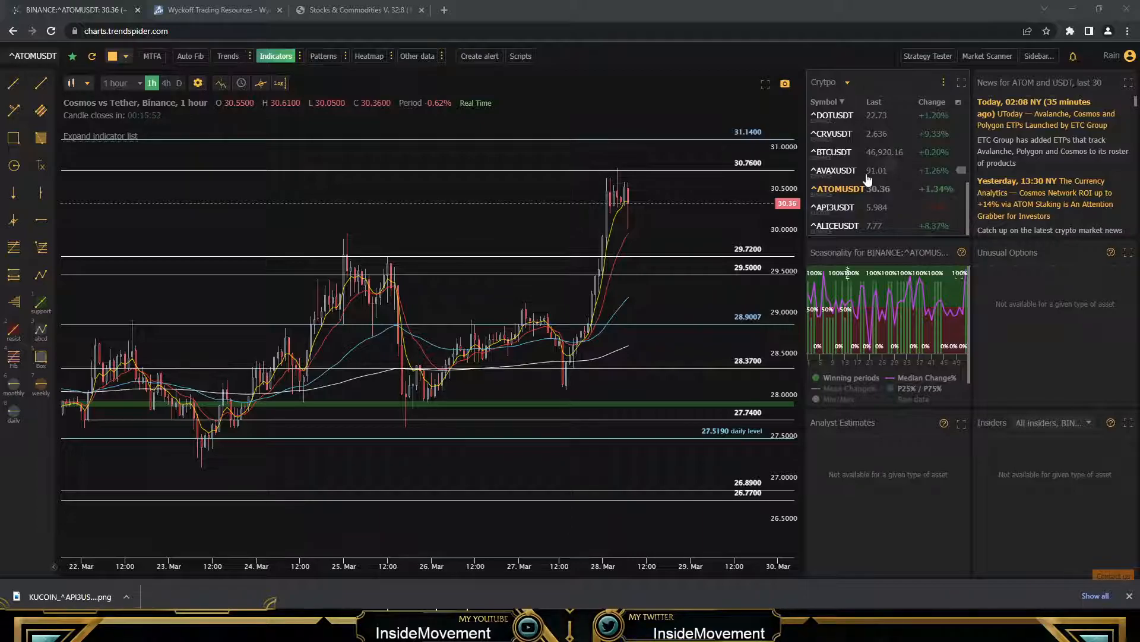
mouse_move(865, 178)
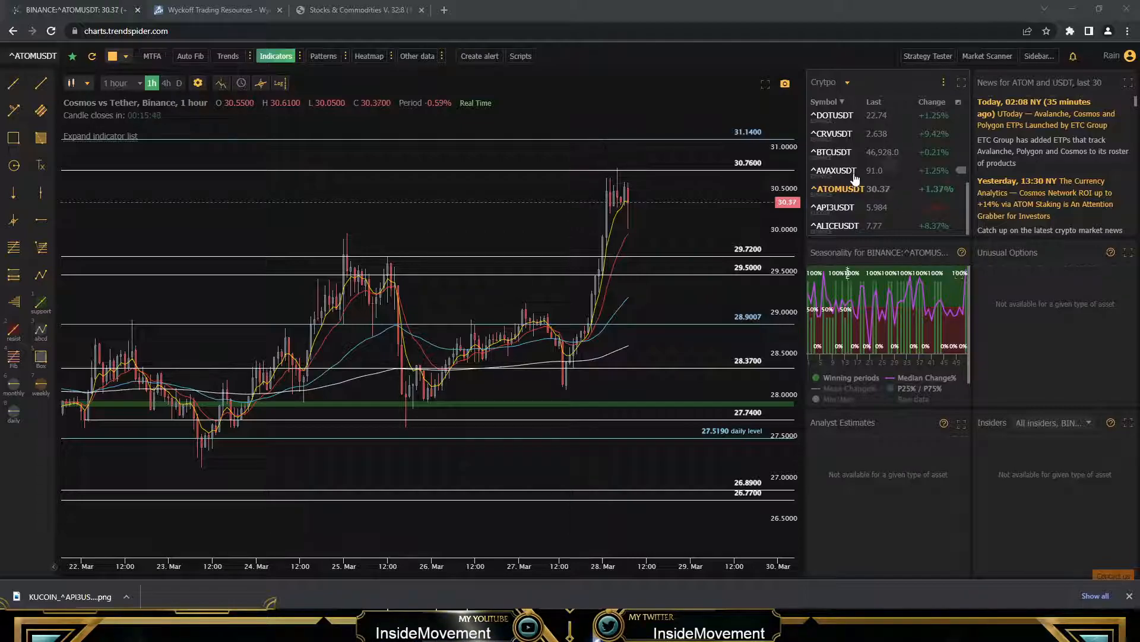
mouse_move(855, 176)
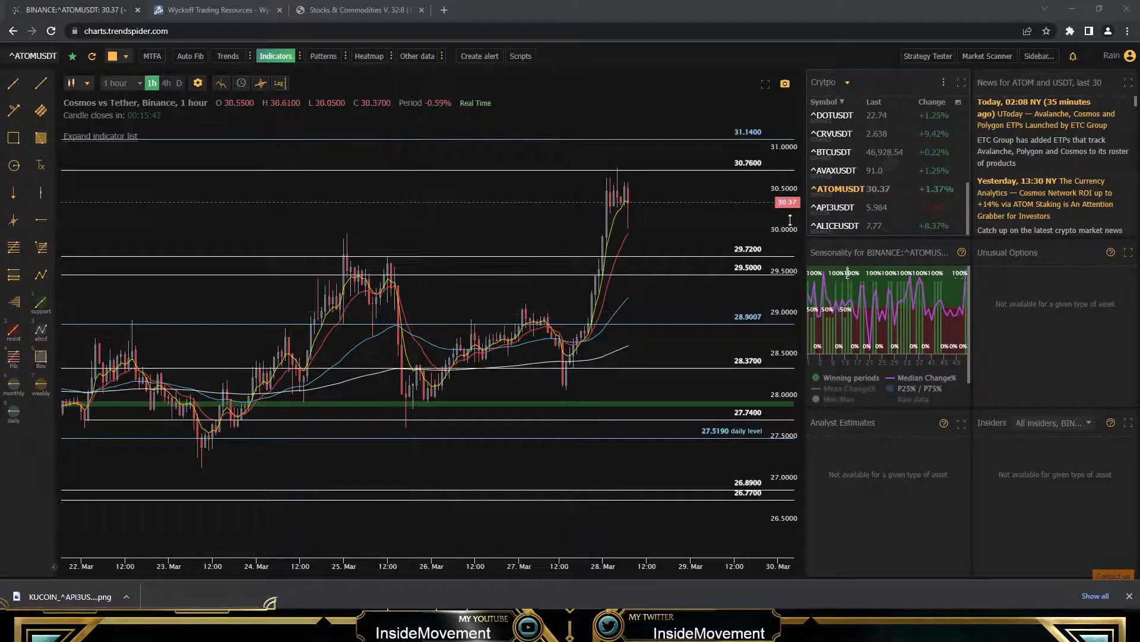
- Load the AVAXUSDT 1-hour chart from the Crypto watchlist
click(838, 171)
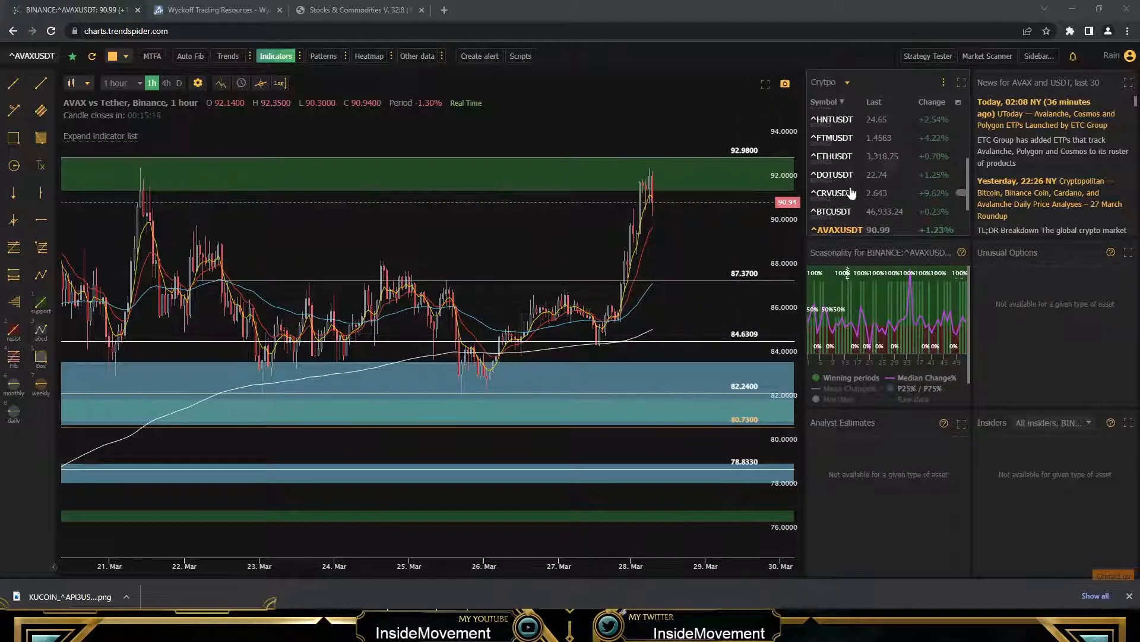
- Load FTMUSDT on the 4-hour timeframe and sketch a projected path near the latest candles
click(833, 138)
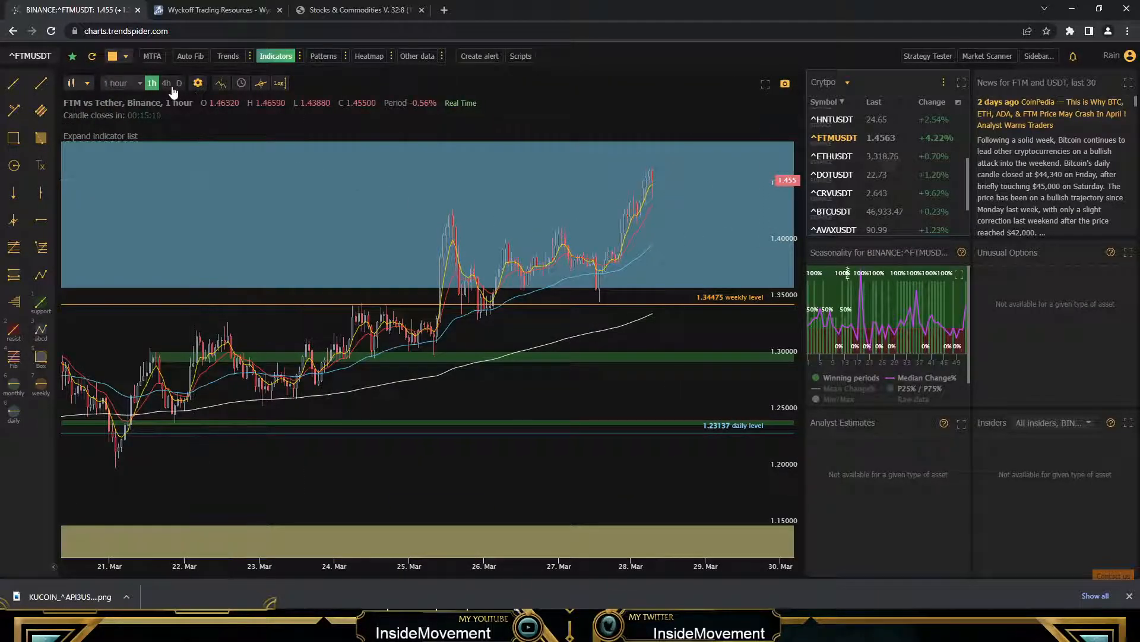
click(166, 83)
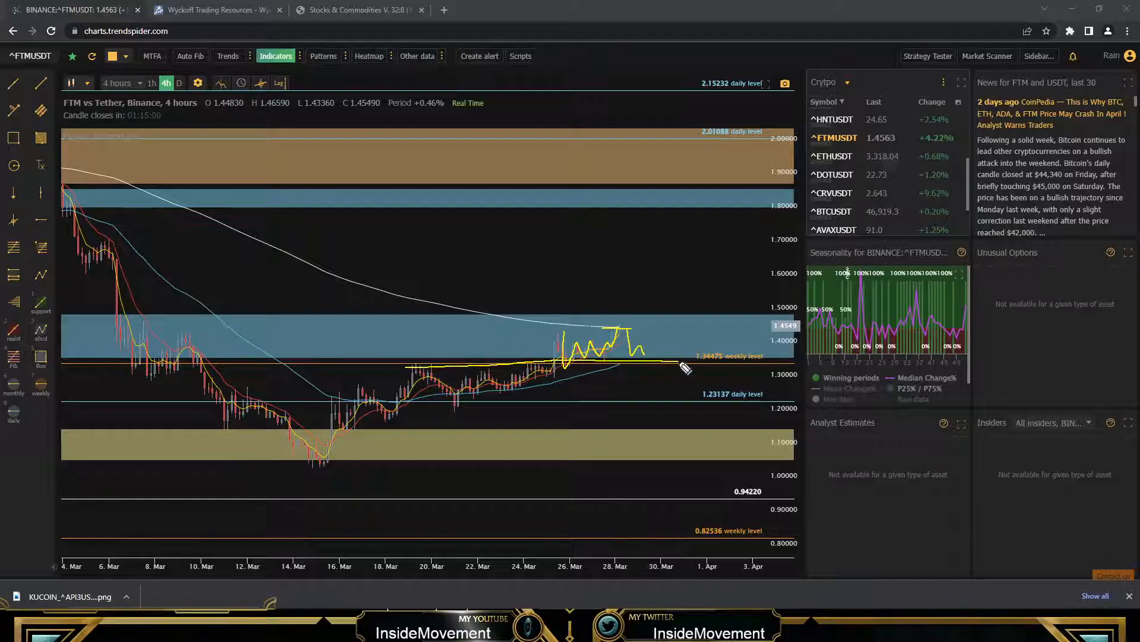
drag(563, 356, 679, 326)
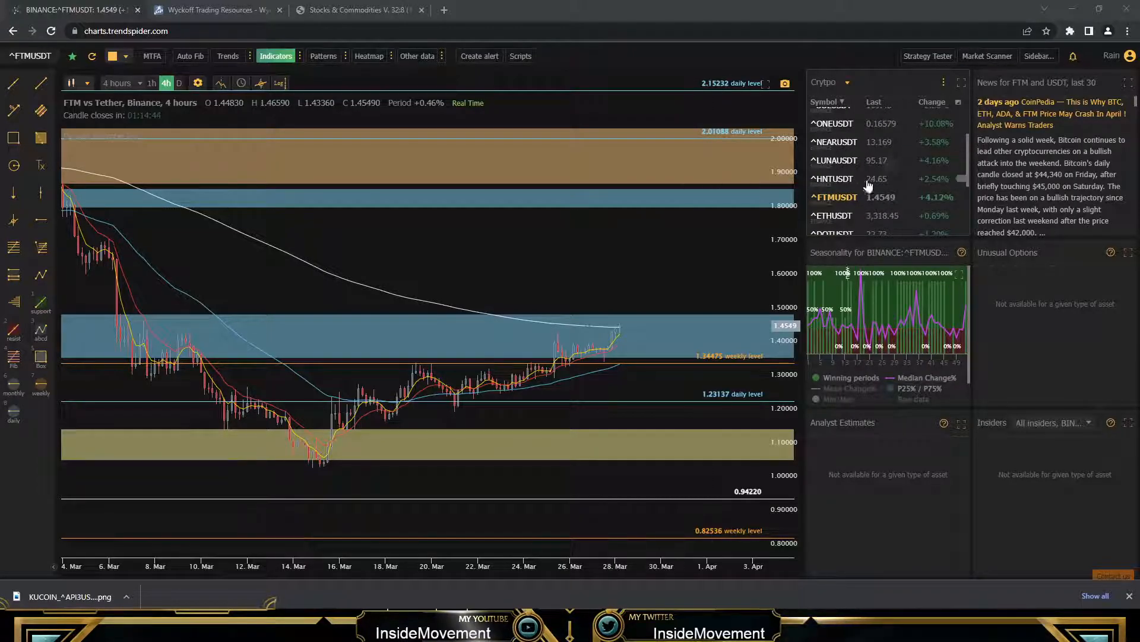
- Load the LUNAUSDT 4-hour chart from the Crypto watchlist
click(834, 160)
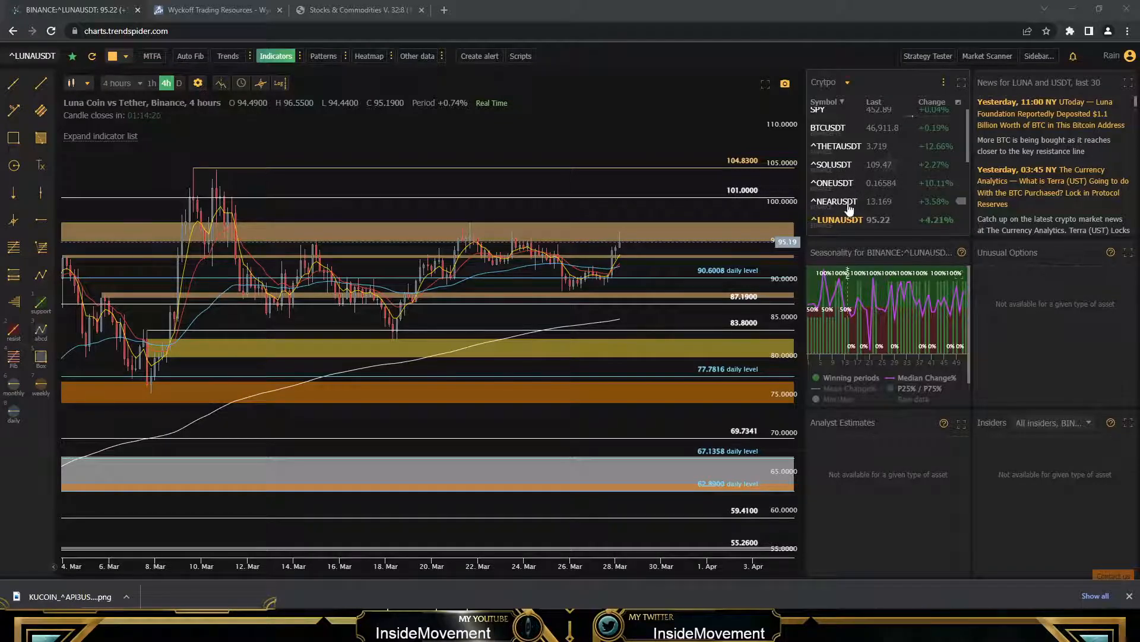
- Load the NEARUSDT daily chart from the Crypto watchlist
click(834, 201)
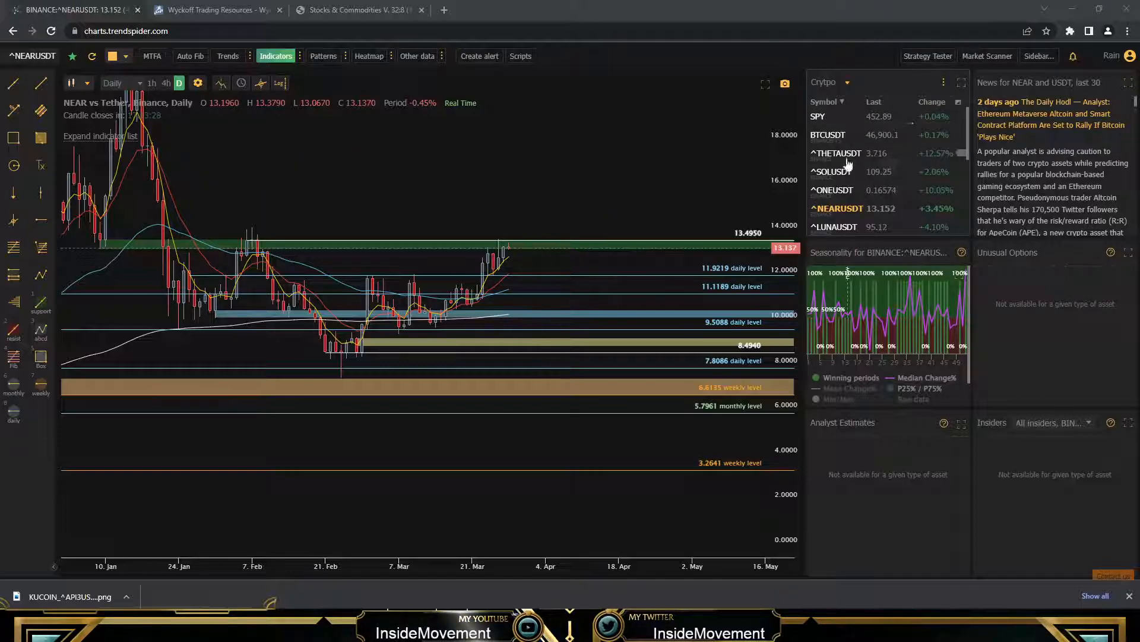
- Load SOLUSDT on the 4-hour timeframe and sketch a pullback-and-retest path after the latest candles
click(836, 172)
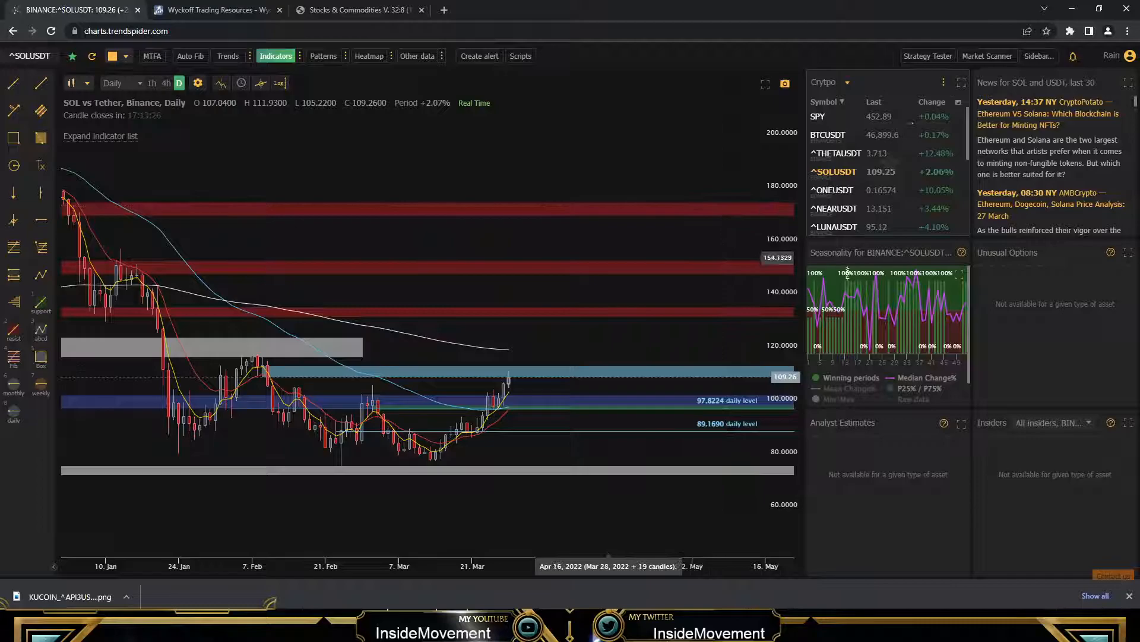
click(167, 84)
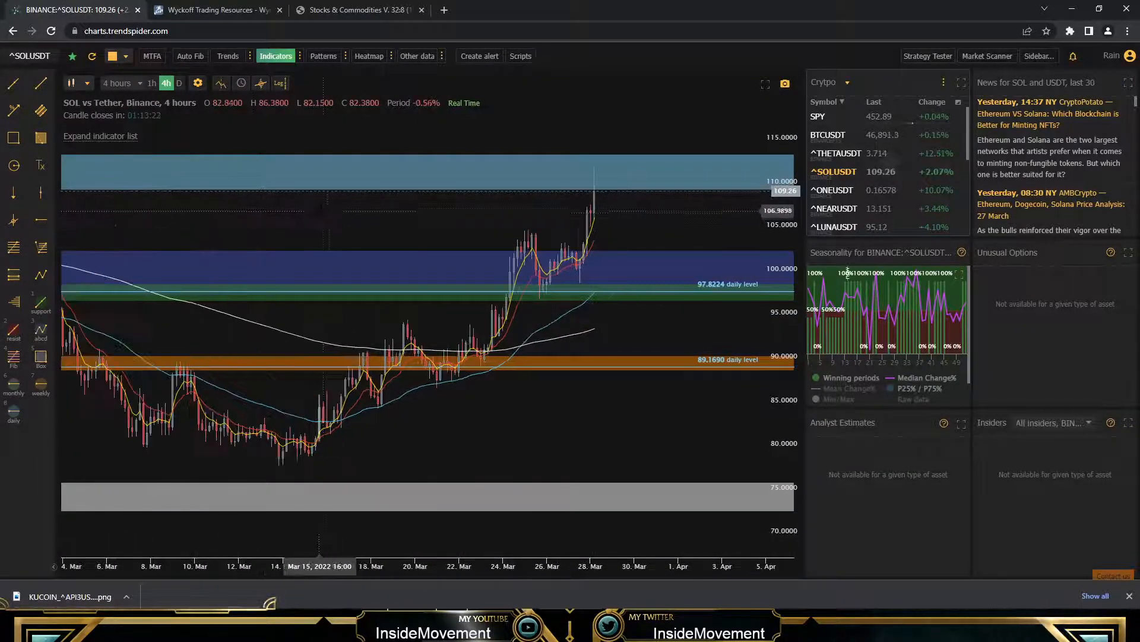
mouse_move(543, 244)
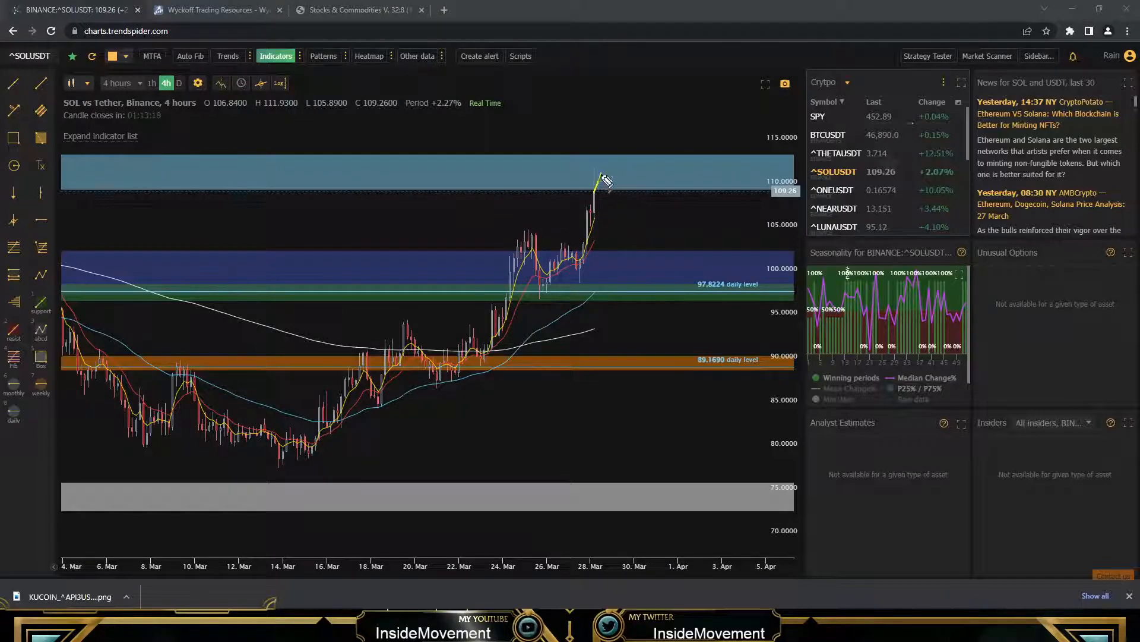
drag(604, 178, 669, 240)
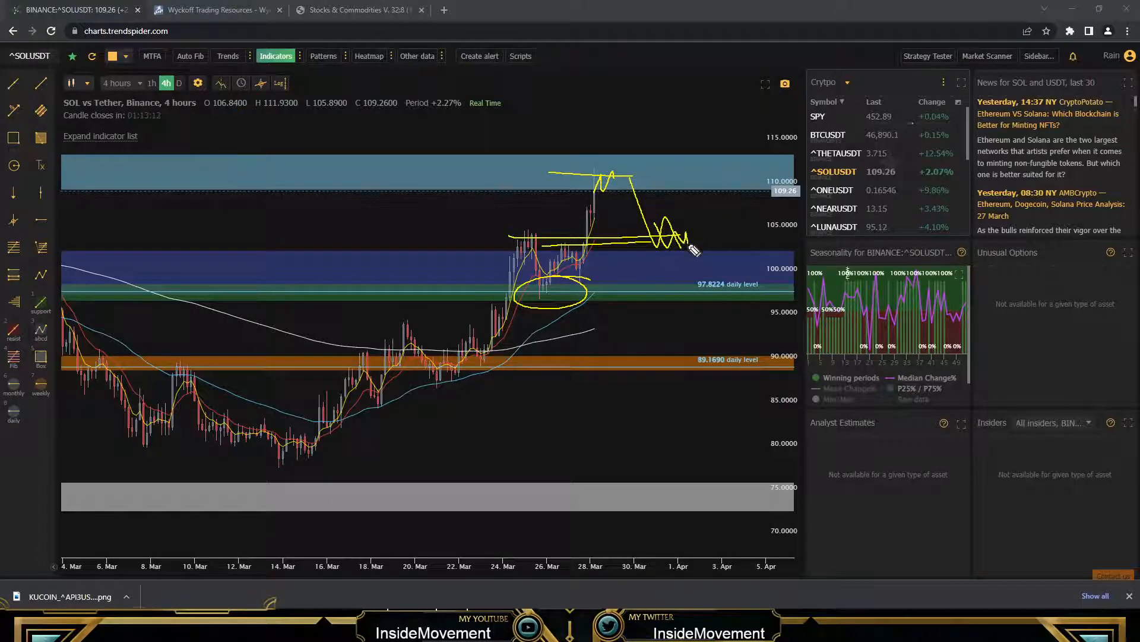
mouse_move(716, 240)
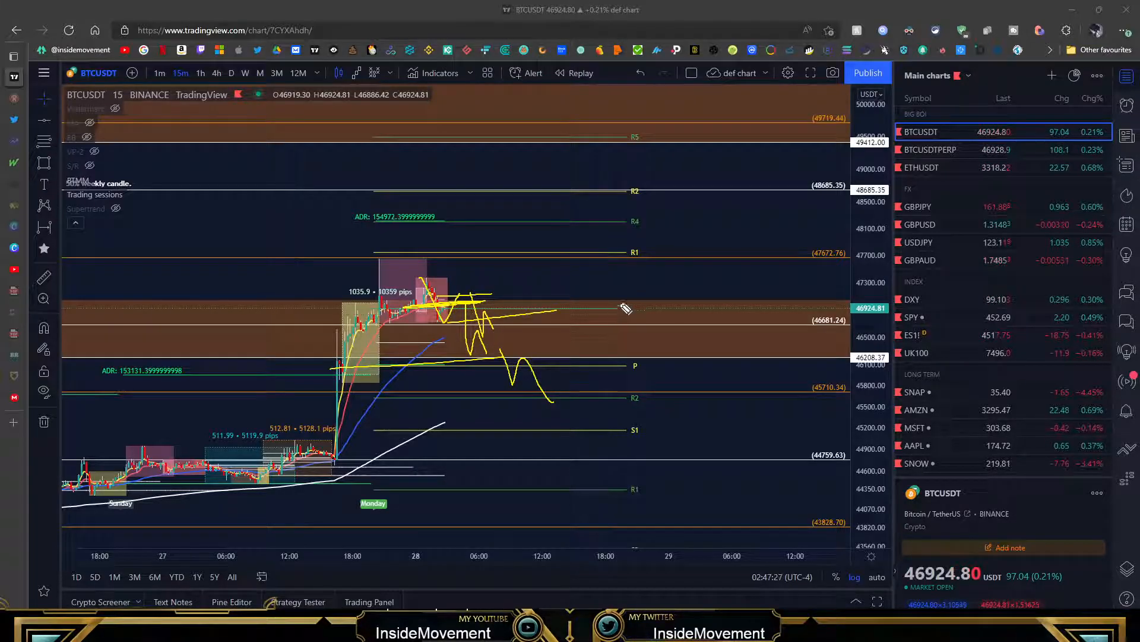
mouse_move(509, 314)
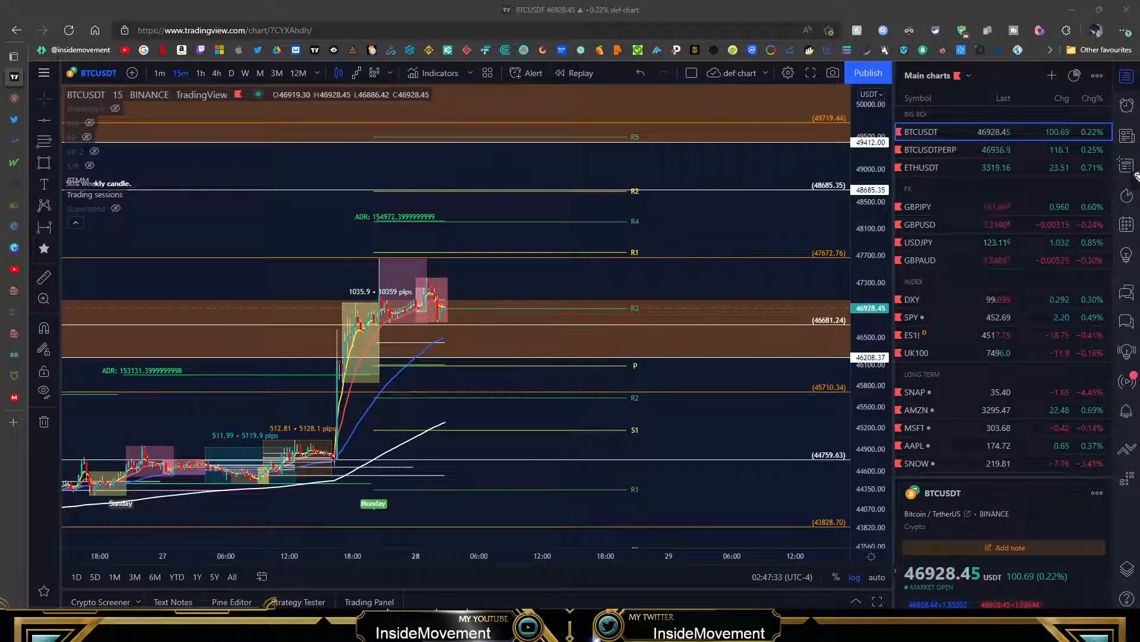
mouse_move(674, 283)
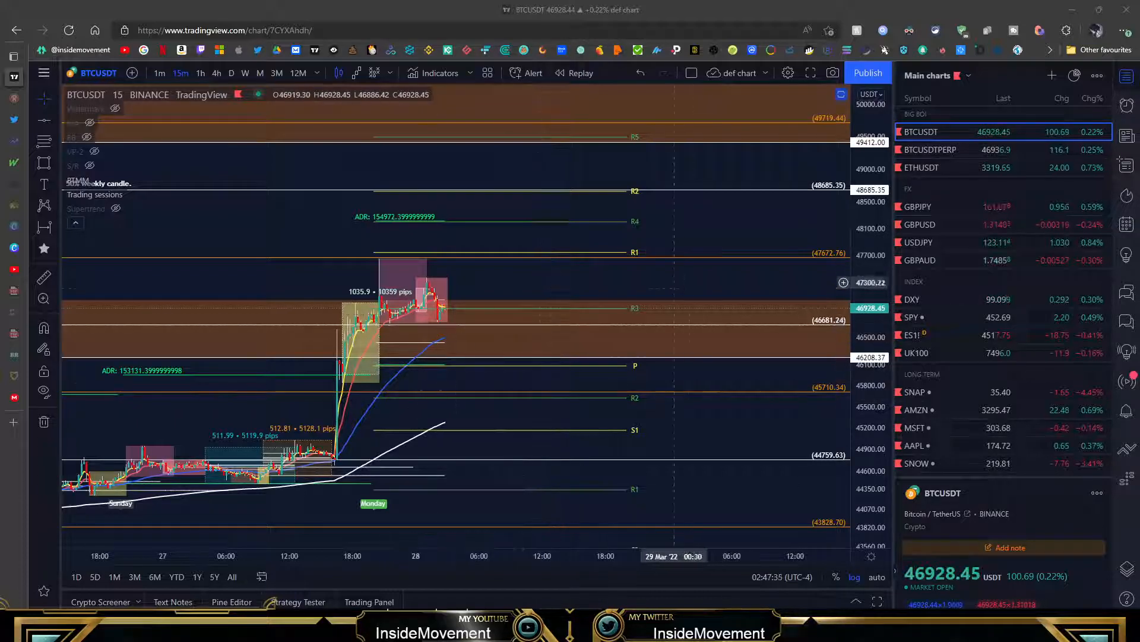